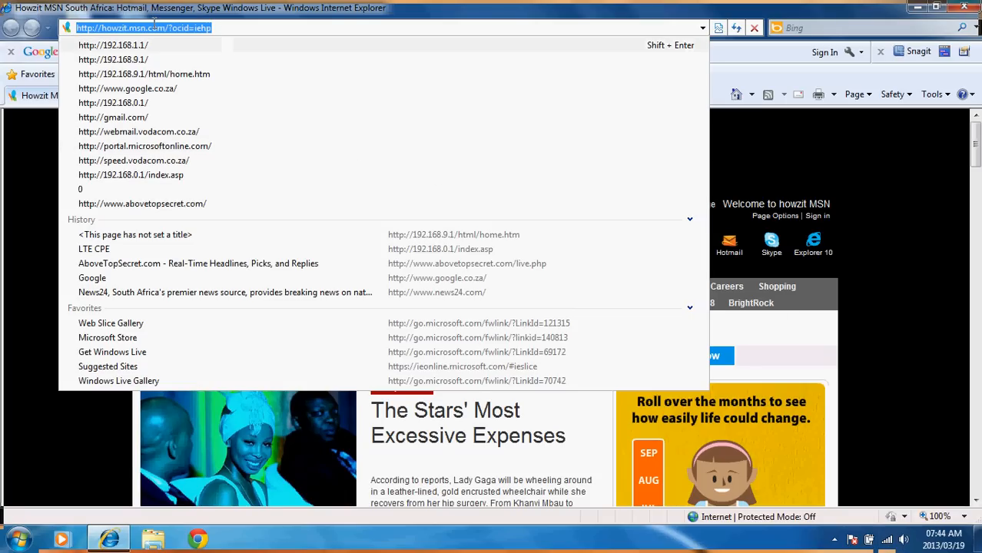
- Load the router's home page at 192.168.0.1 from the address bar
type("19")
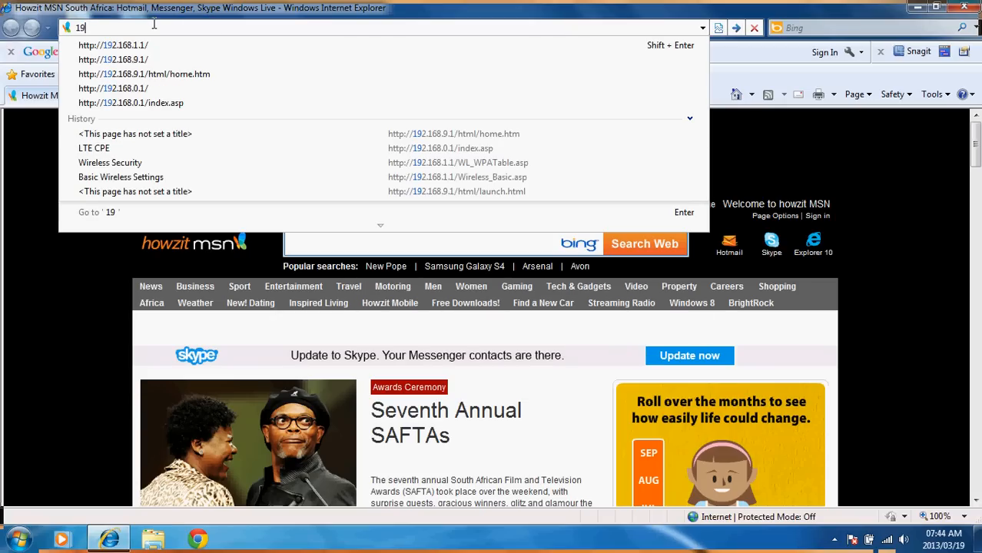
type("2.168")
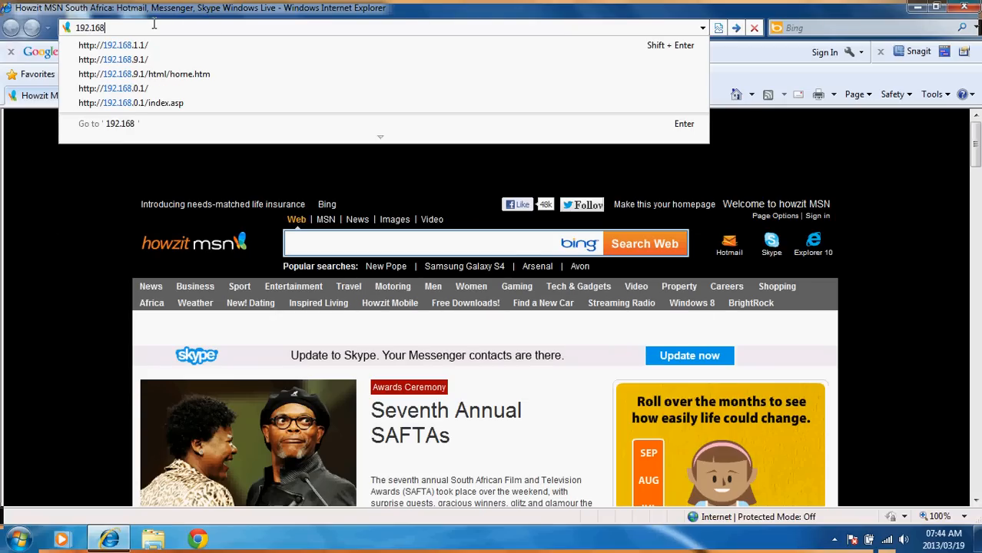
type(".0.1/html/home.htm")
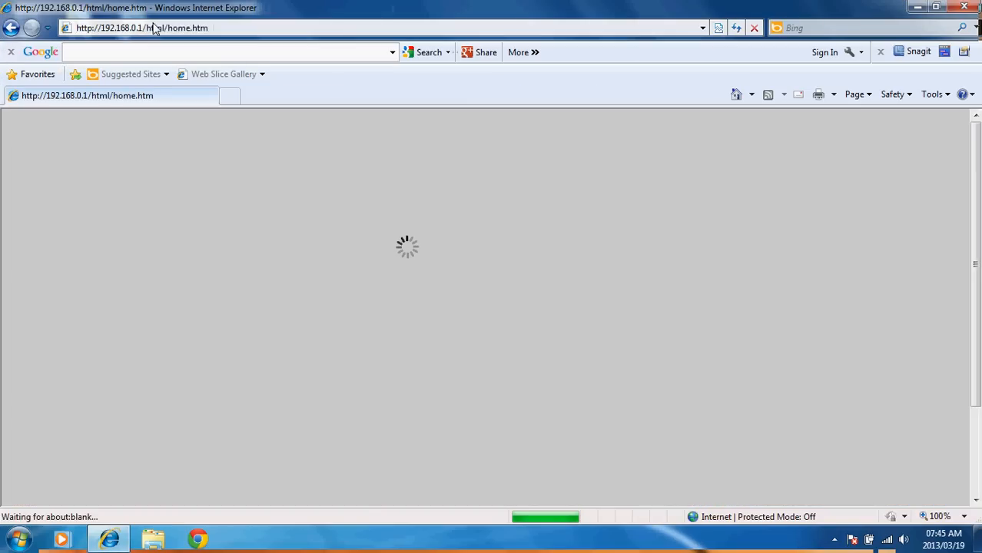
mouse_move(550, 269)
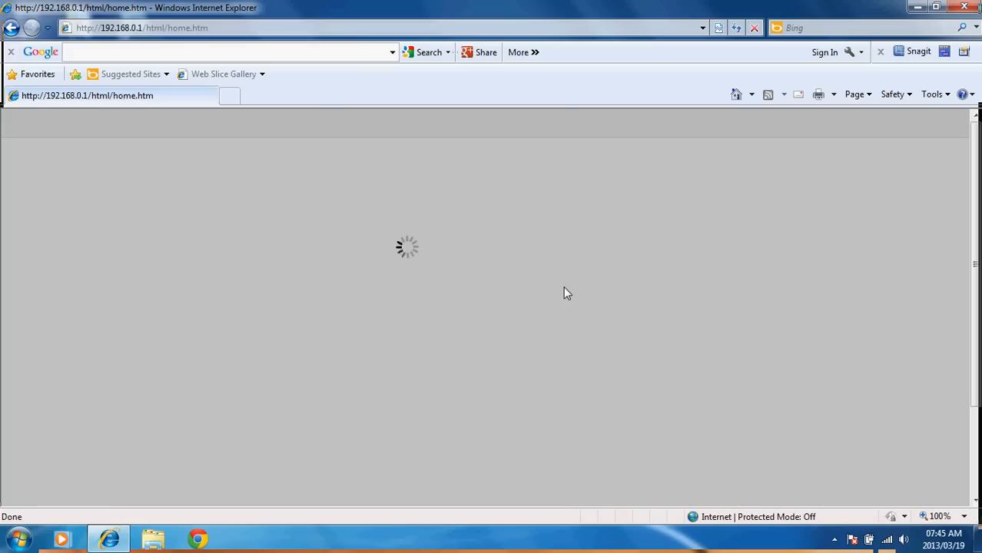
mouse_move(396, 225)
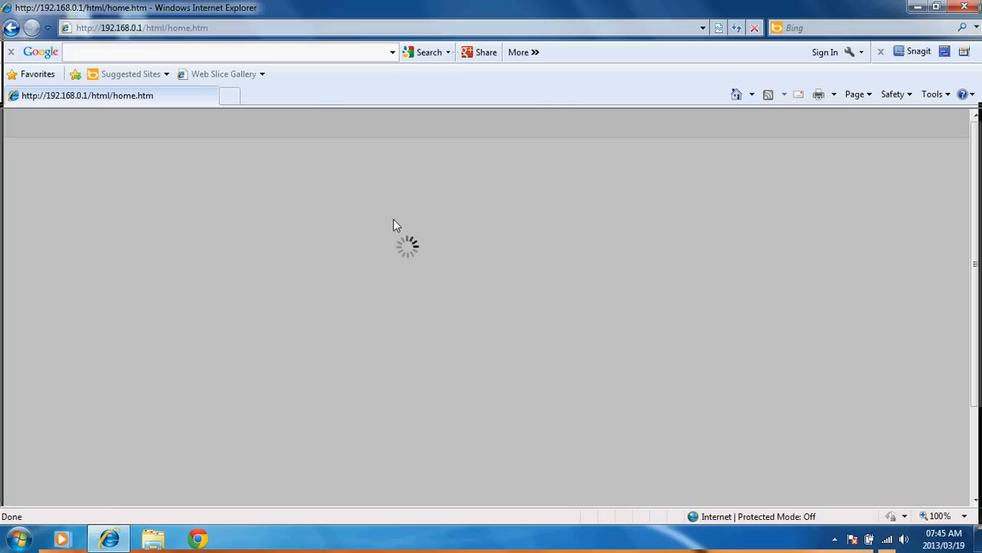
mouse_move(533, 270)
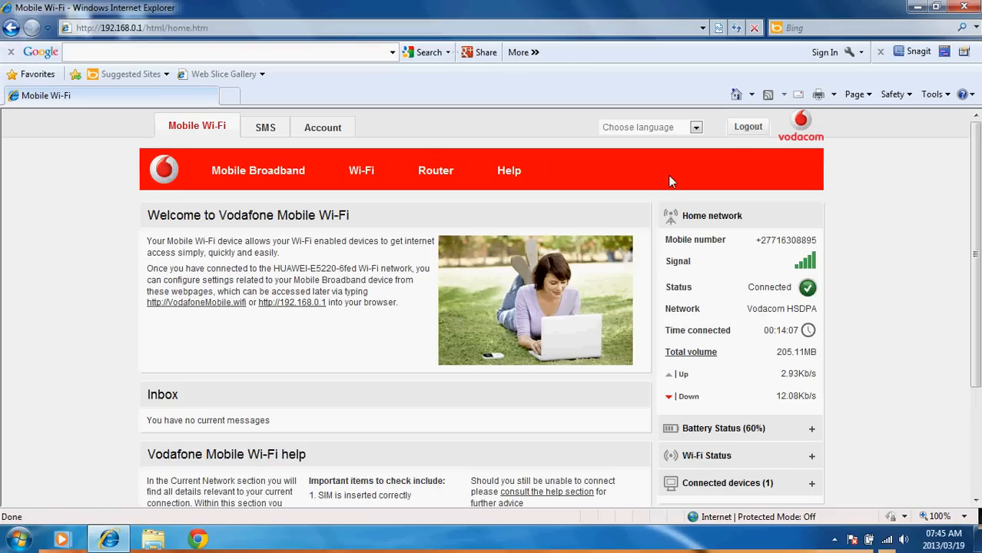
mouse_move(424, 107)
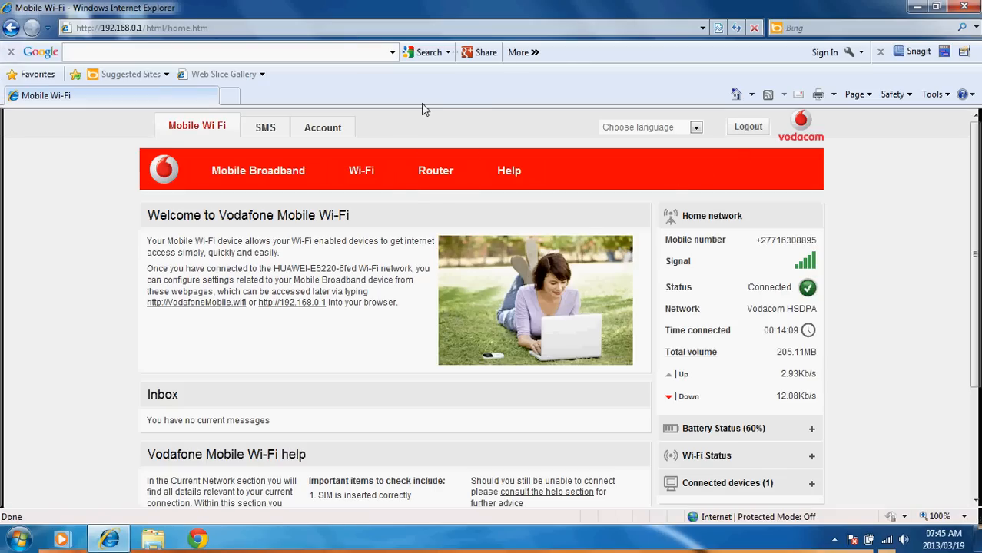
mouse_move(562, 112)
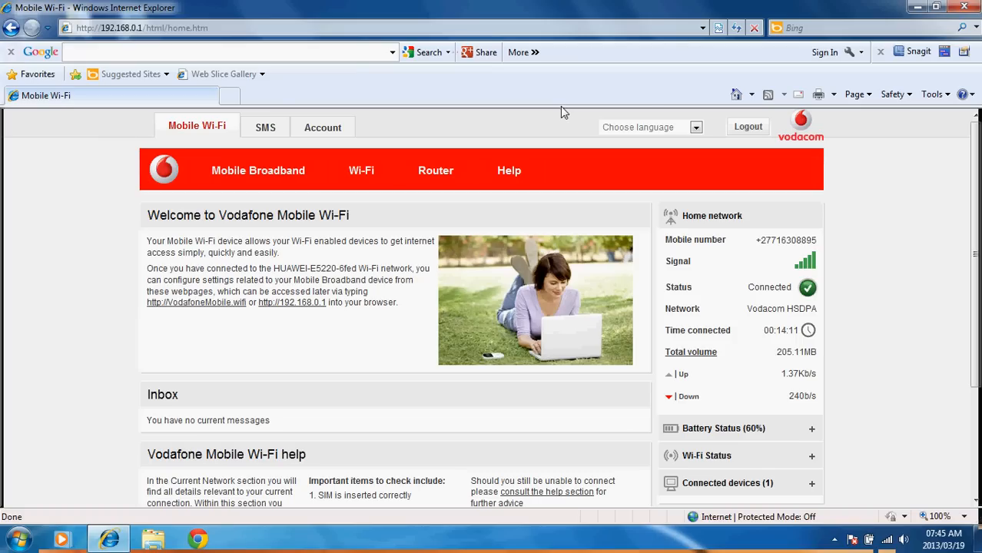
mouse_move(648, 96)
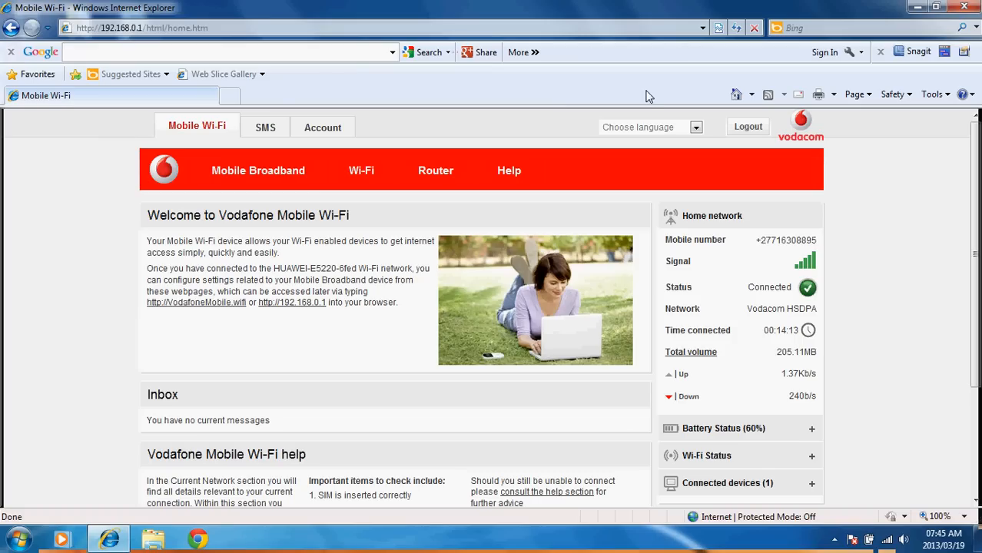
mouse_move(723, 123)
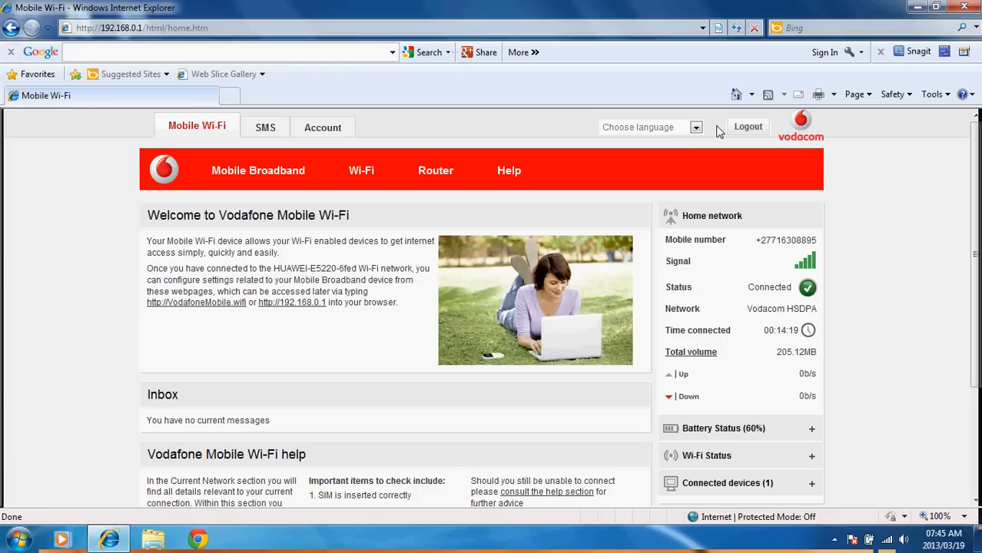
mouse_move(580, 96)
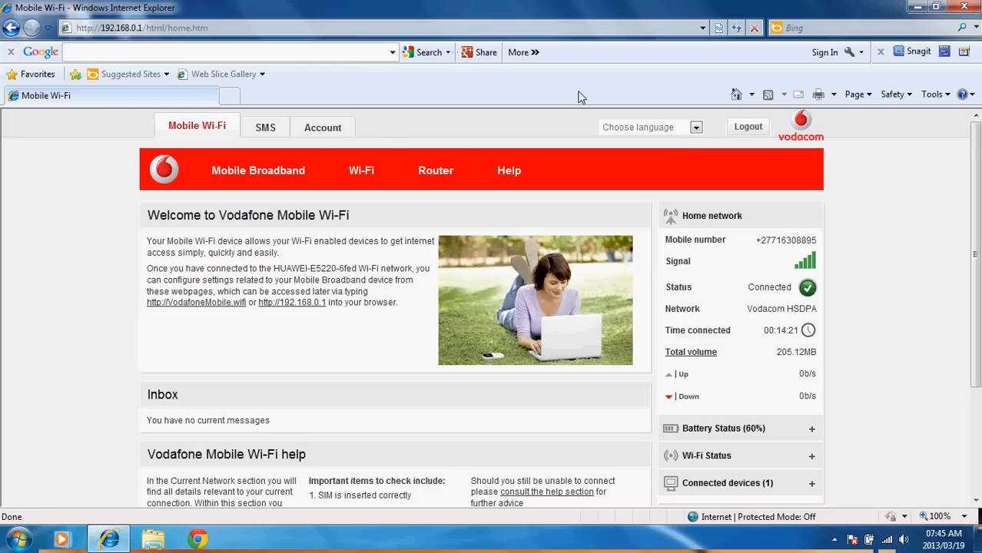
scroll("down", 3)
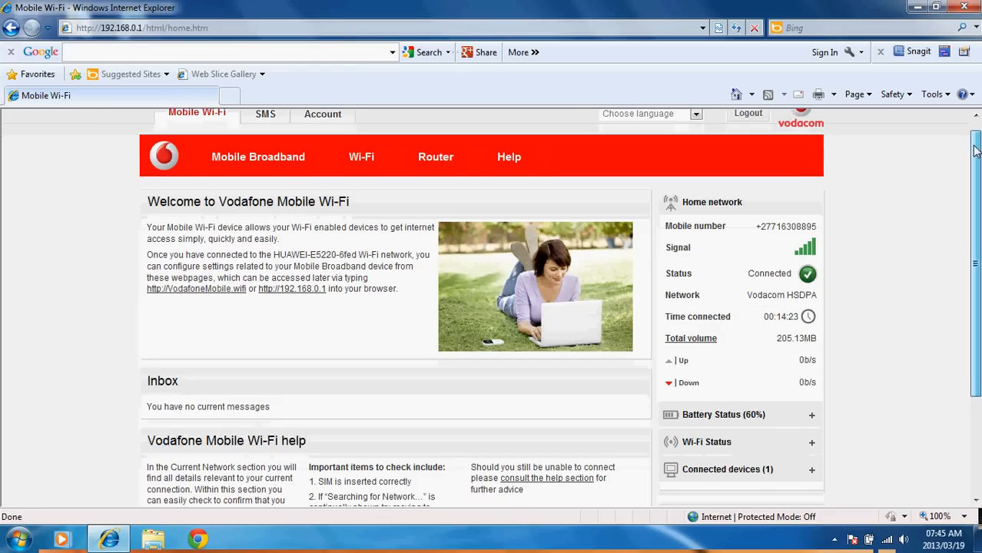
scroll("up", 3)
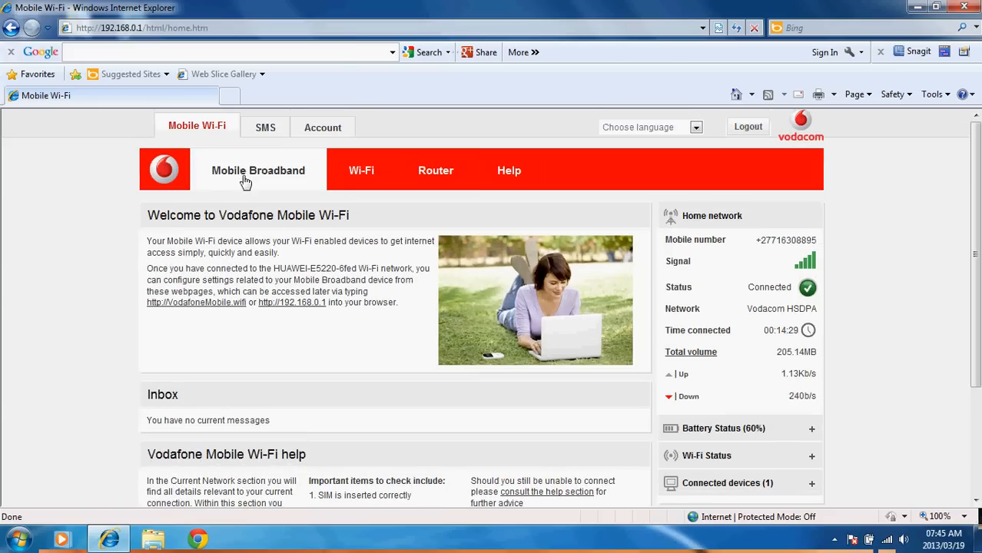
- Show the Mobile Broadband status: PIN not stored, 3G preferred, connected
left_click(258, 169)
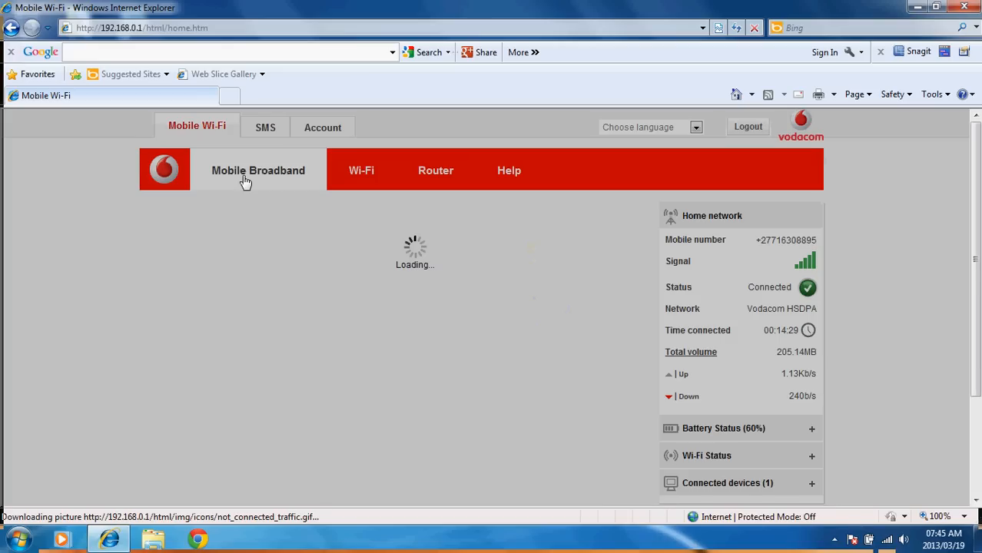
left_click(258, 169)
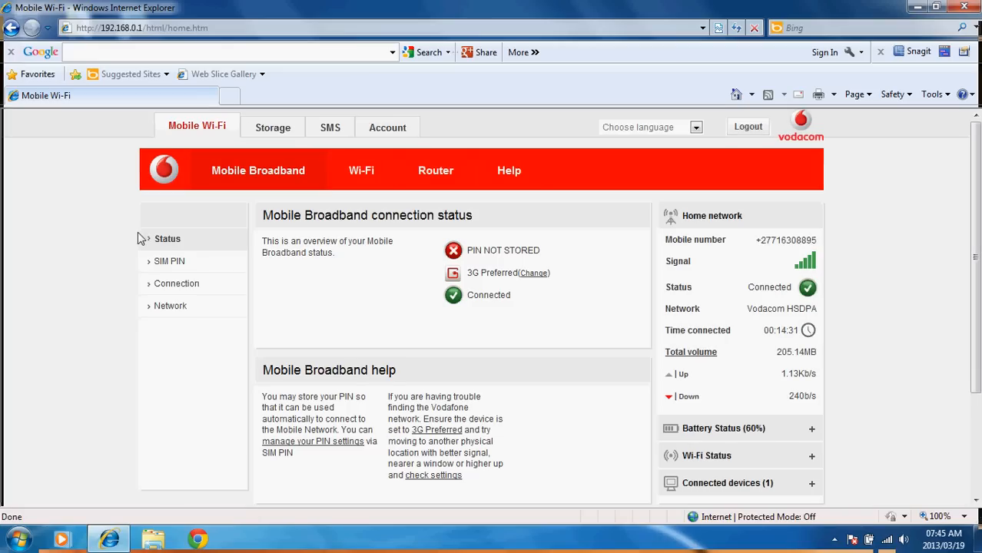
mouse_move(169, 261)
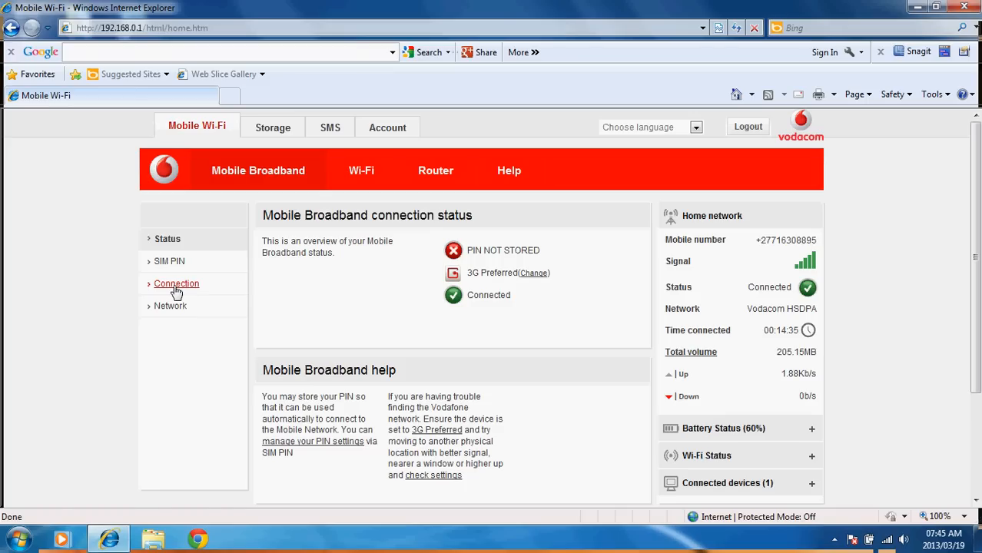
left_click(175, 282)
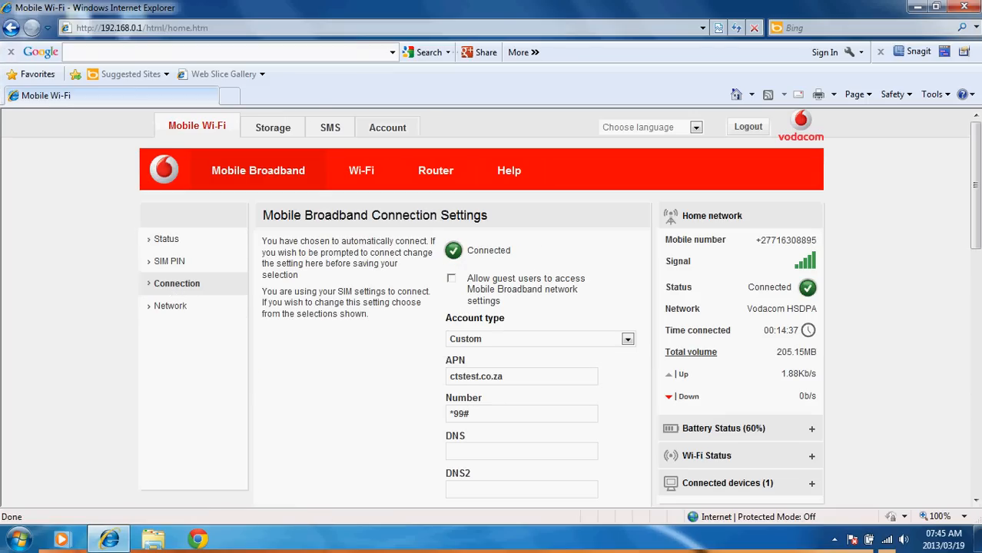
scroll("down", 3)
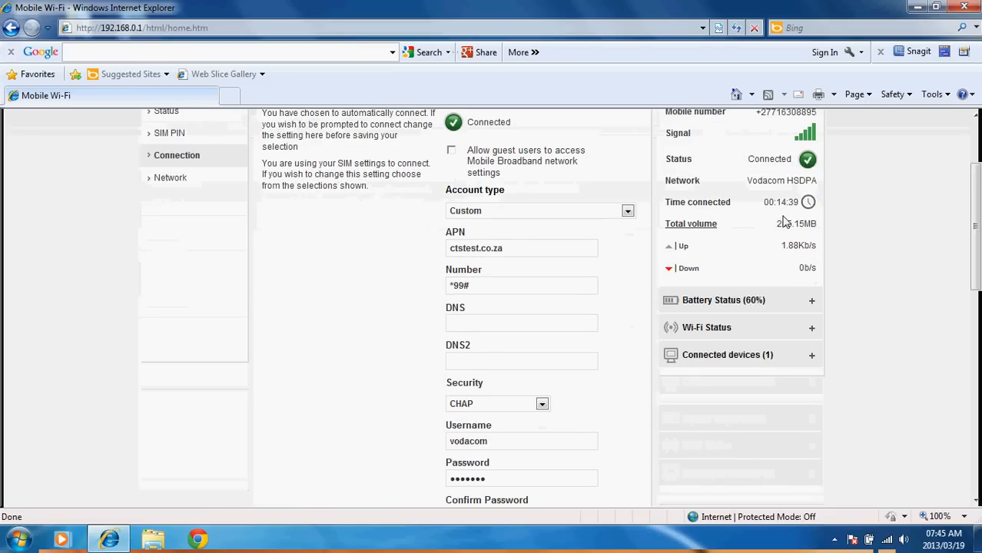
left_click(627, 210)
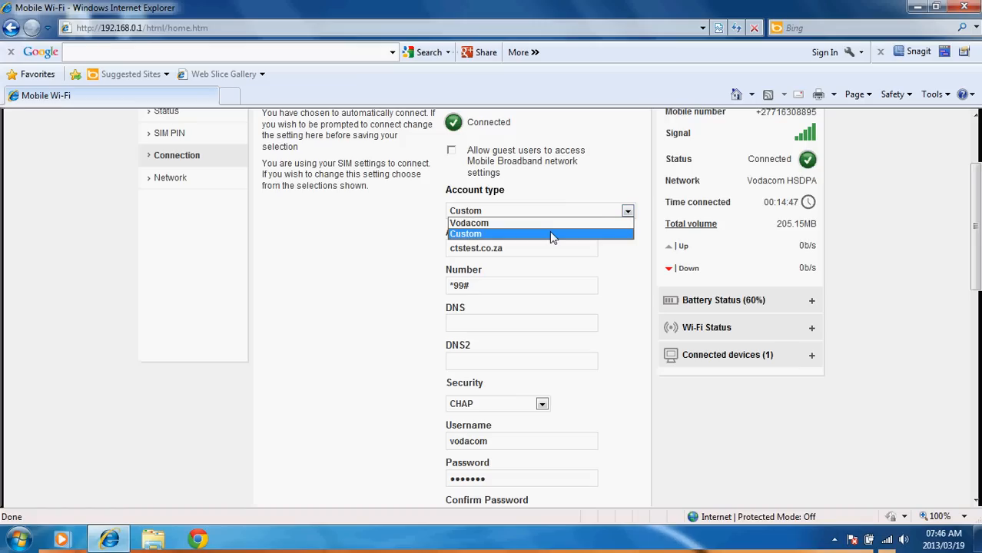
mouse_move(578, 232)
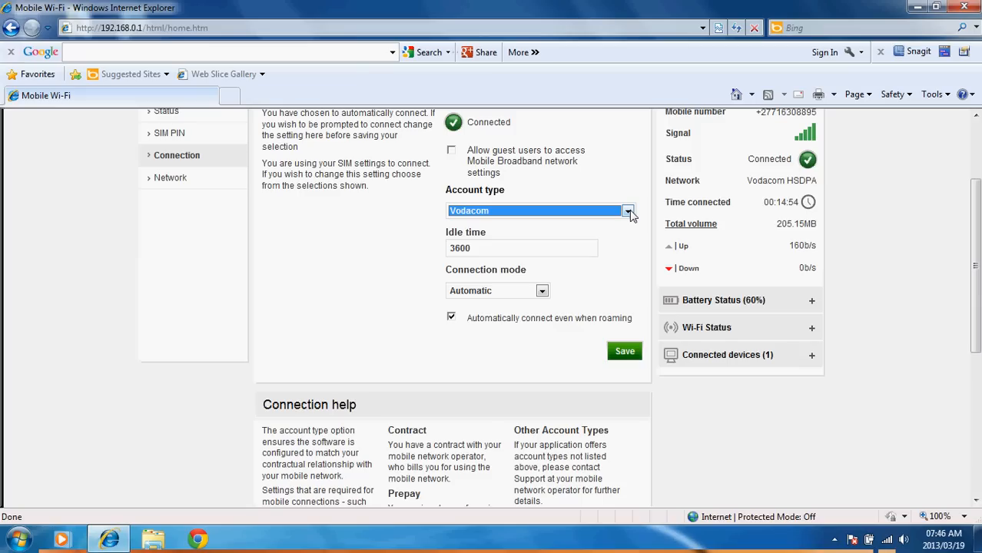
left_click(627, 211)
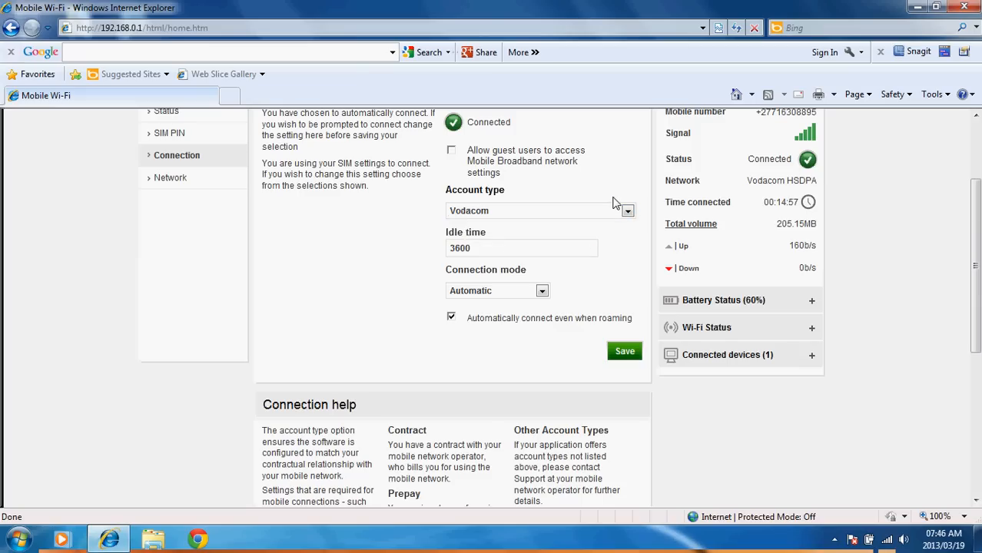
left_click(627, 211)
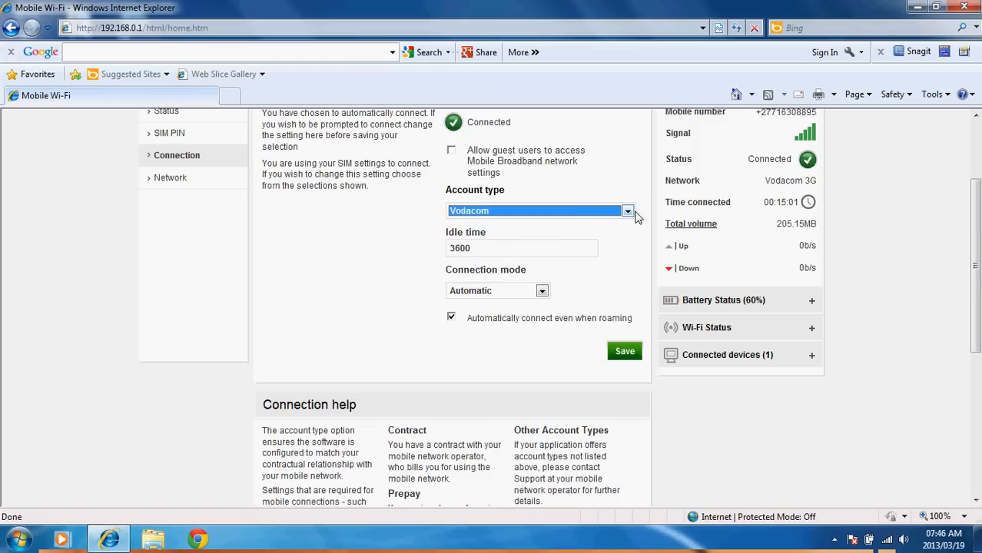
left_click(627, 210)
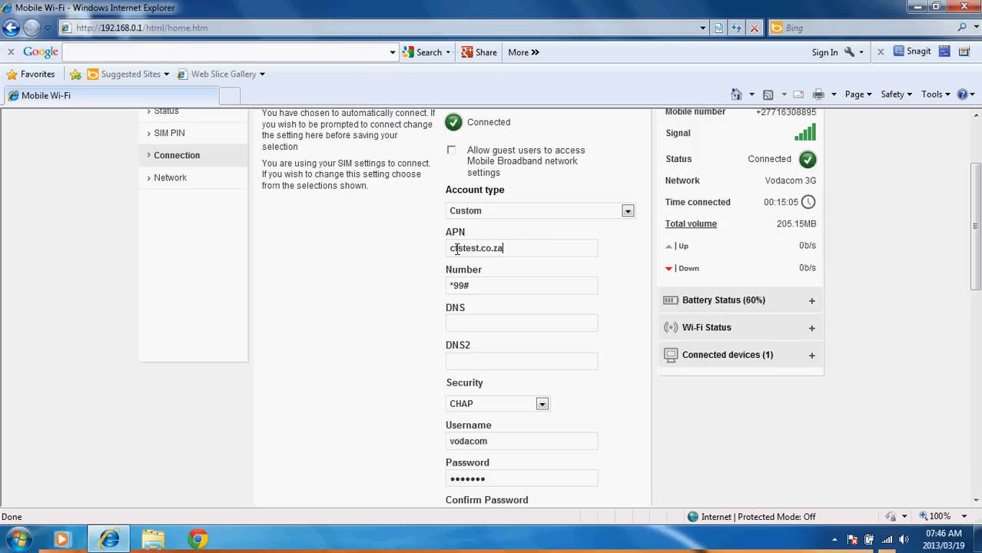
- Retype the APN as ctstest.co.za, keeping dial number *99# and CHAP
key("BackSpace")
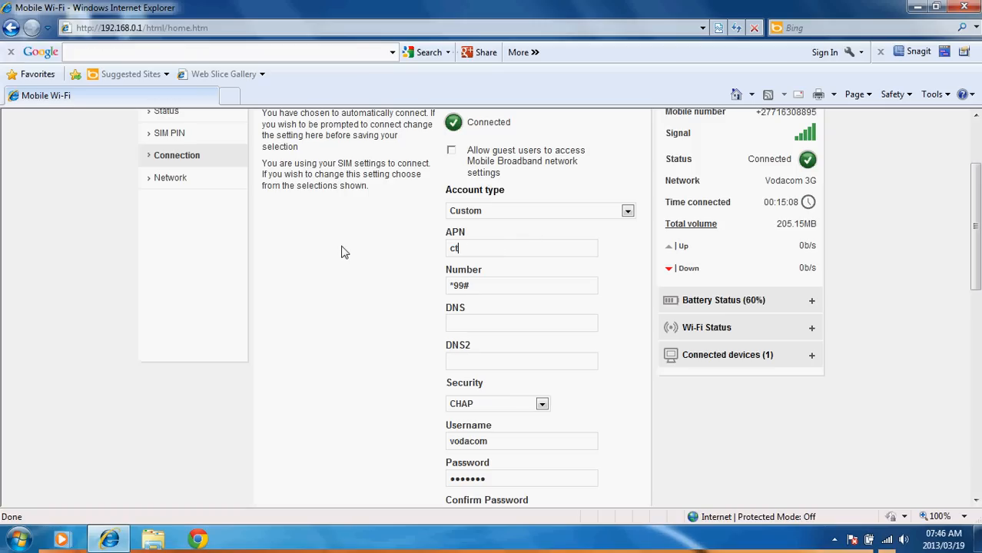
type("stest.c")
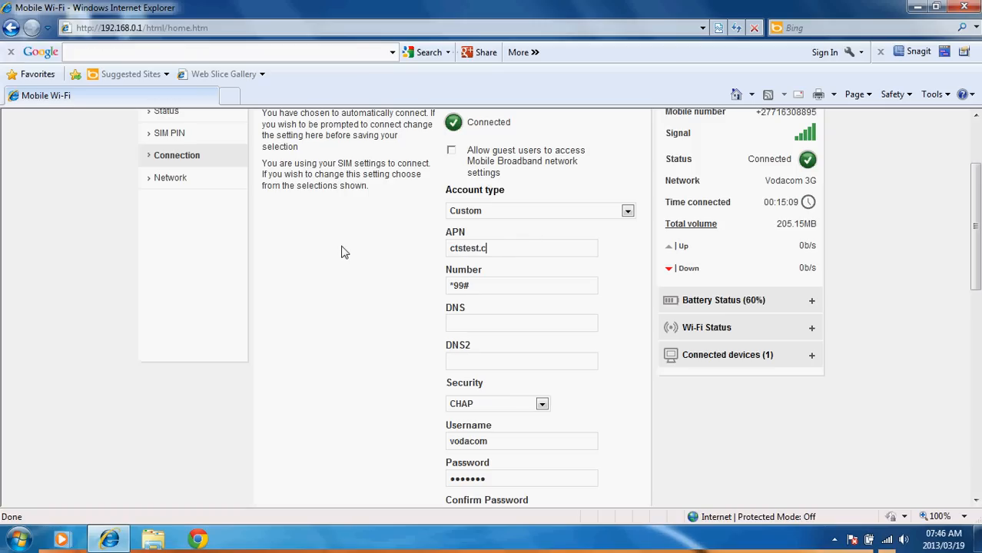
type("o.za")
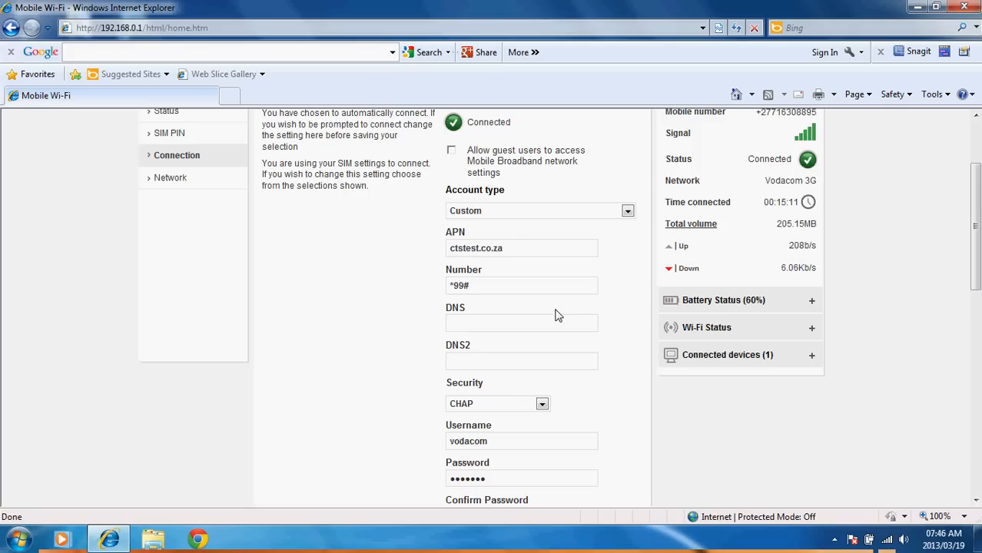
scroll("down", 3)
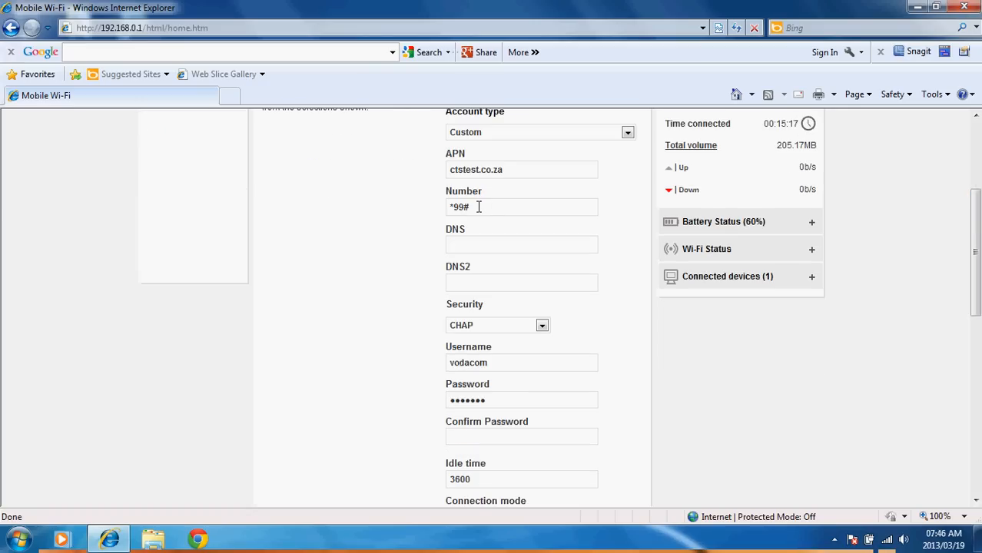
- Choose CHAP security and review username vodacom and the saved password
scroll("down", 3)
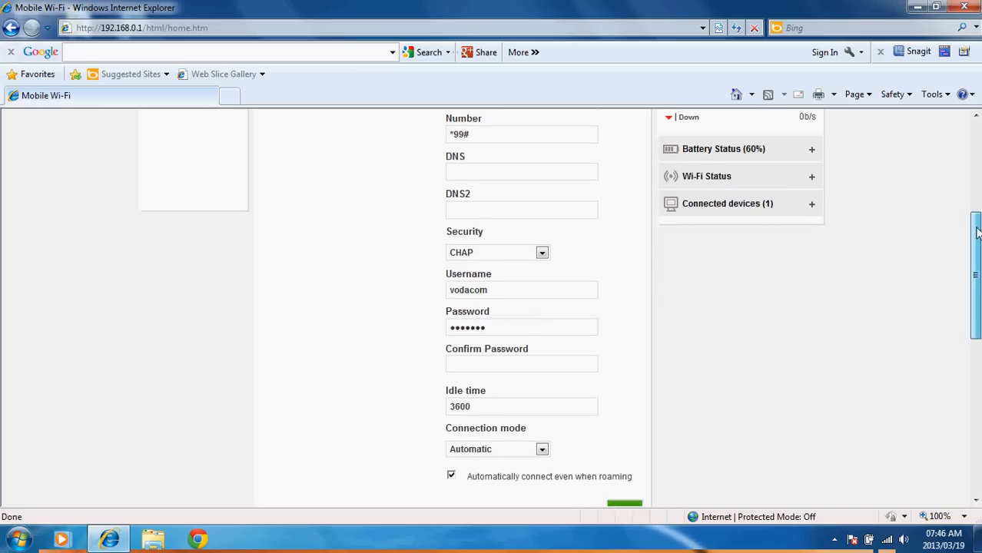
left_click(541, 252)
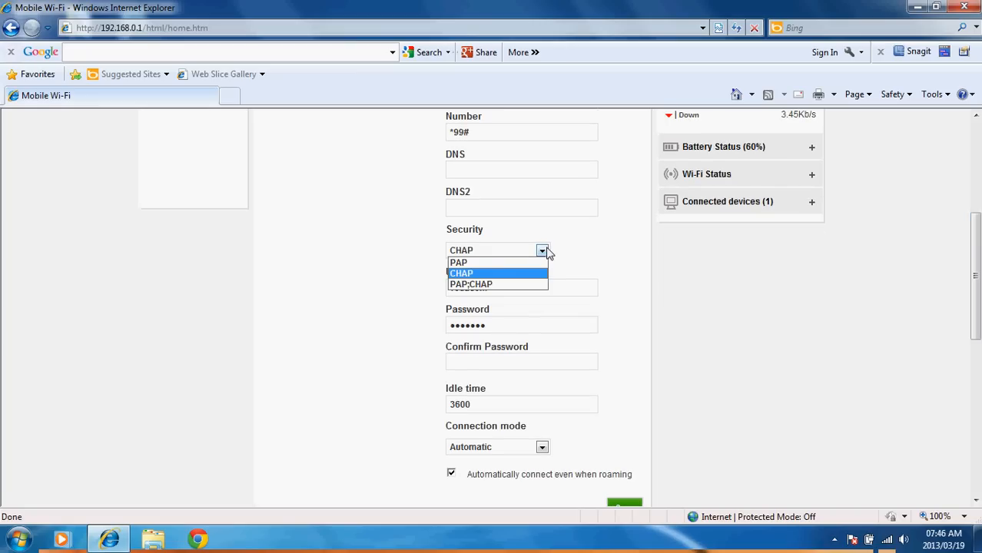
left_click(461, 274)
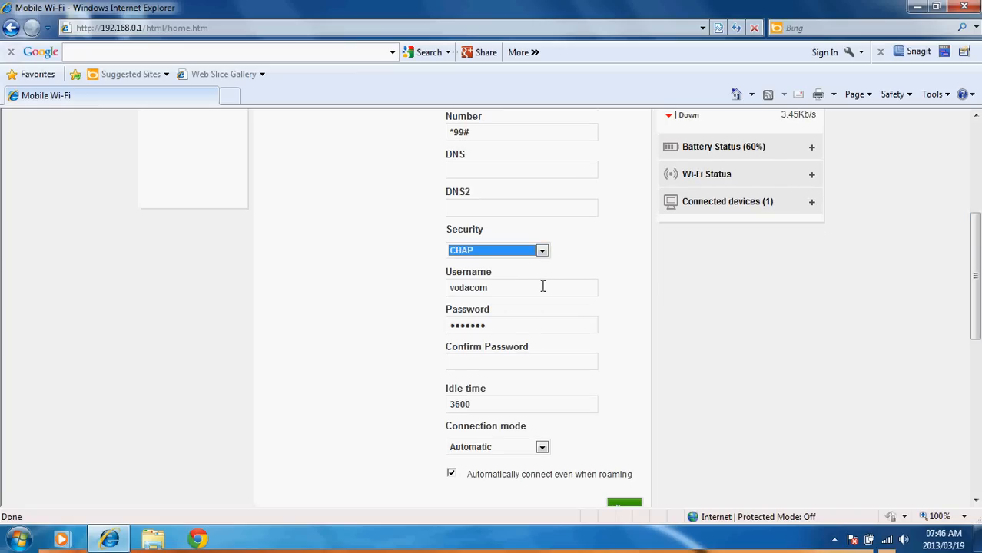
left_click(521, 361)
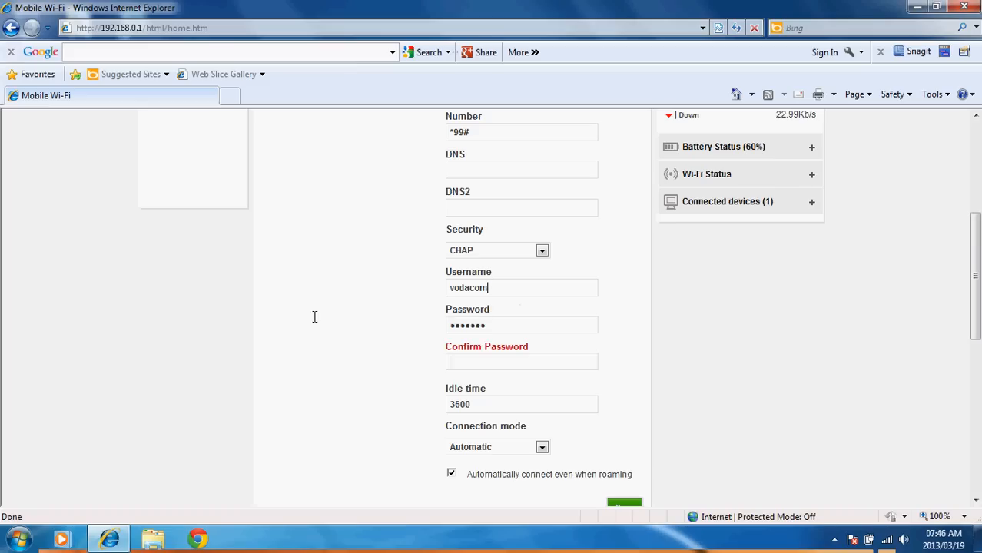
triple_click(521, 325)
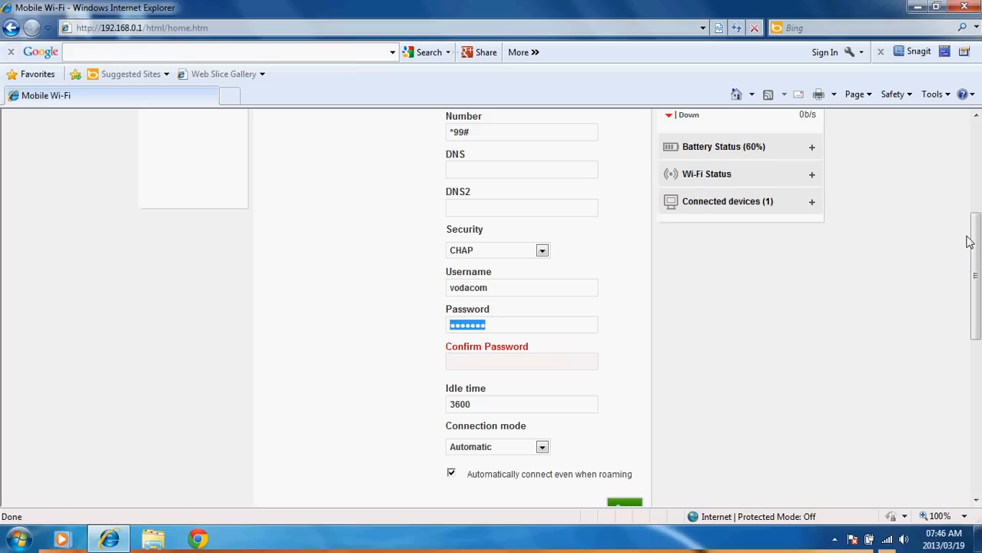
scroll("down", 3)
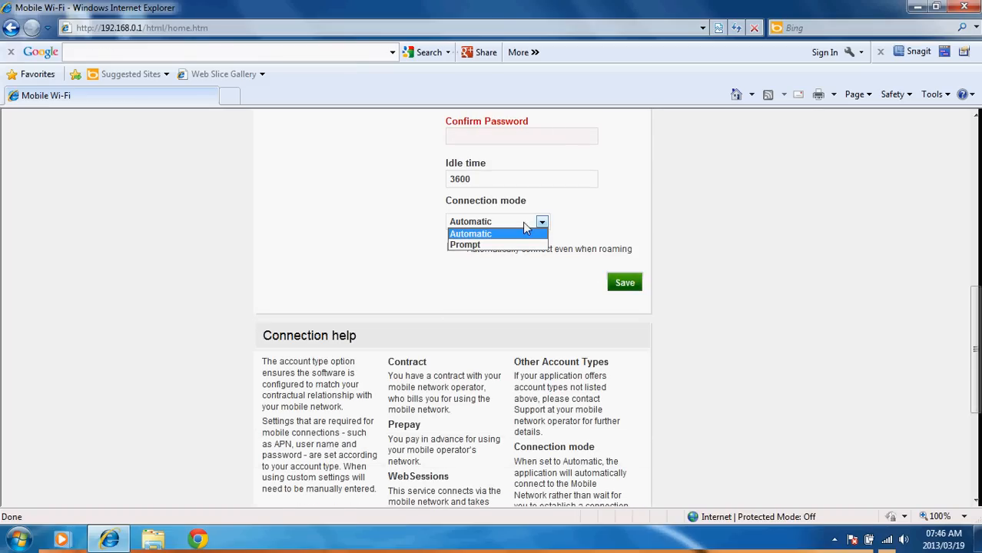
- Leave connection mode Automatic and save the settings, showing Connected
left_click(470, 234)
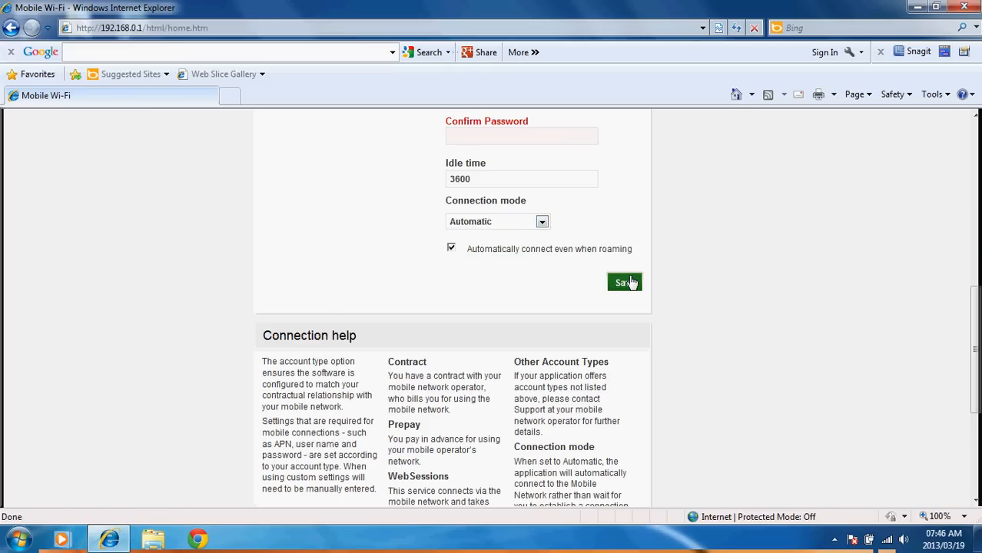
left_click(624, 283)
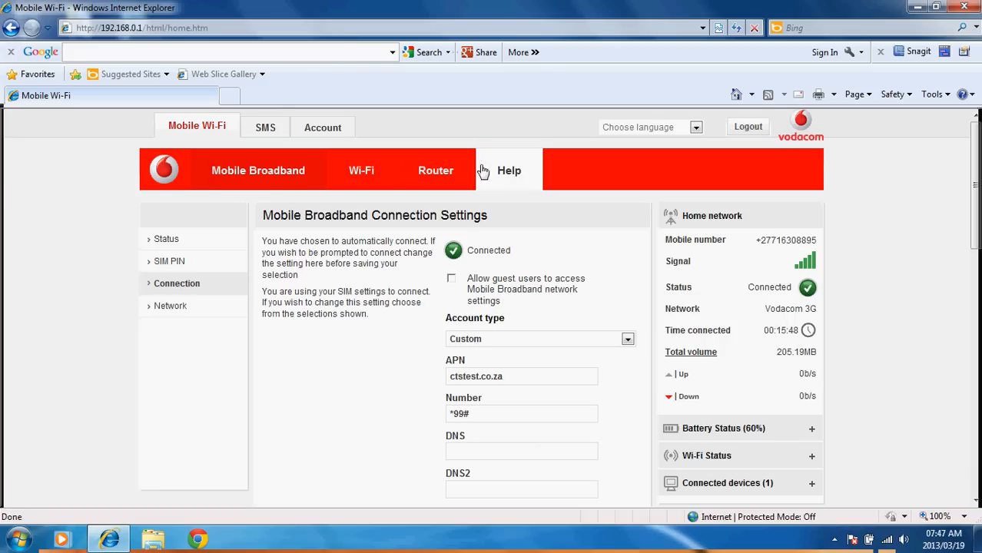
mouse_move(267, 374)
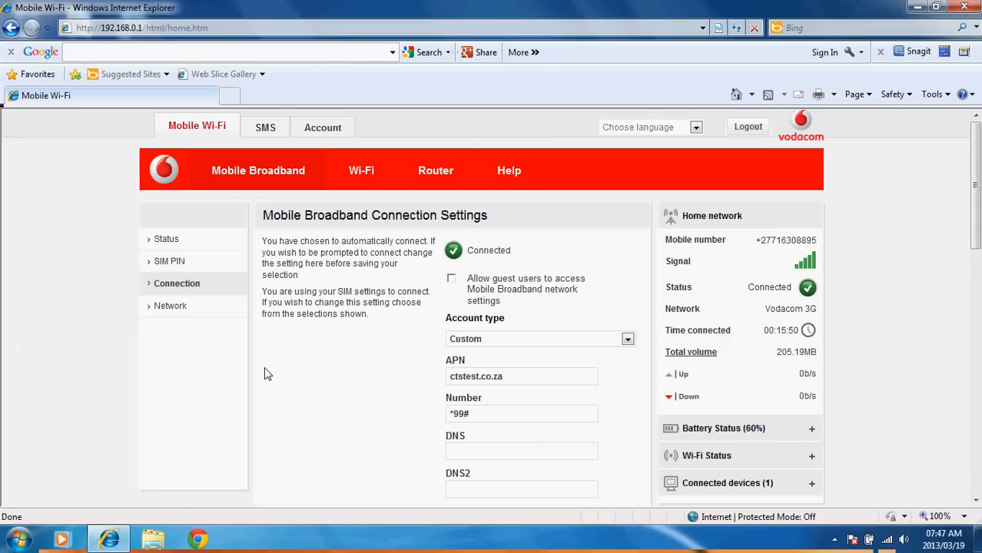
mouse_move(756, 427)
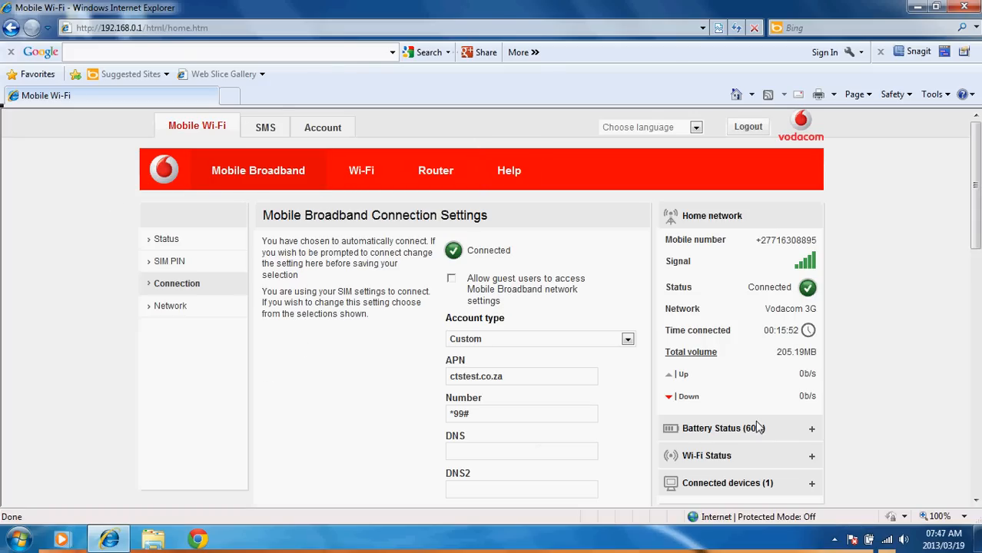